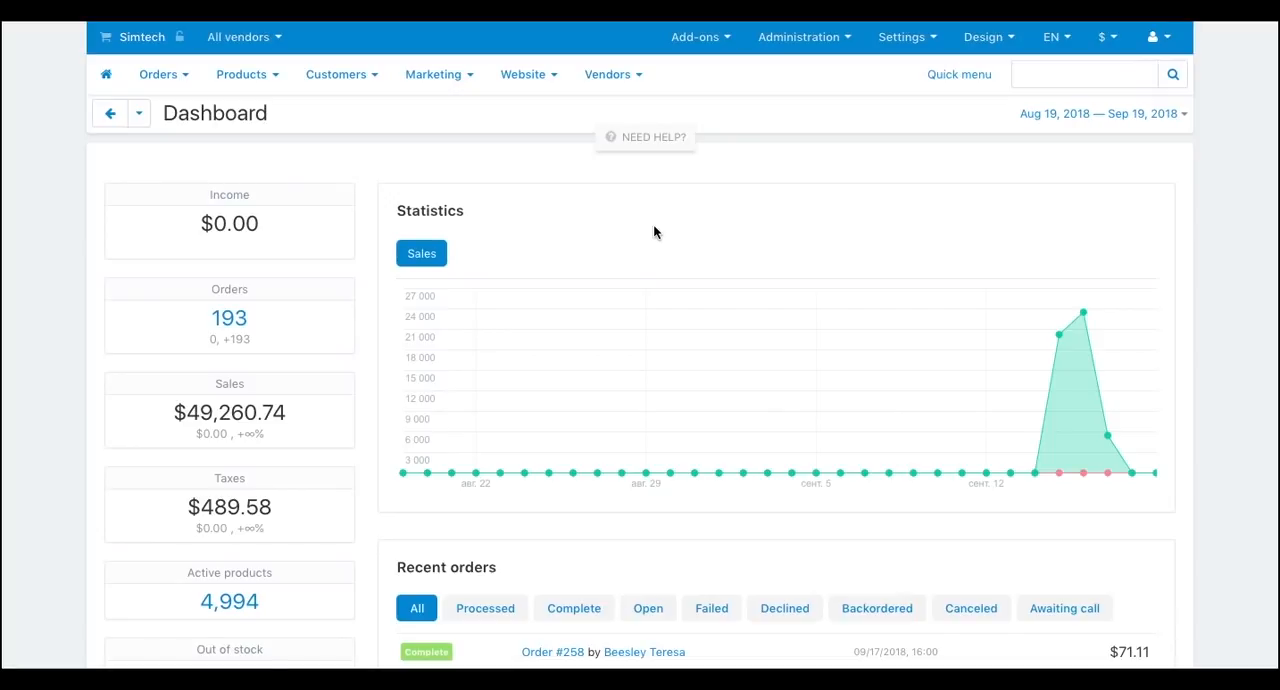
- Navigate from the dashboard to the Vendor plans list via the Vendors menu
left_click(608, 74)
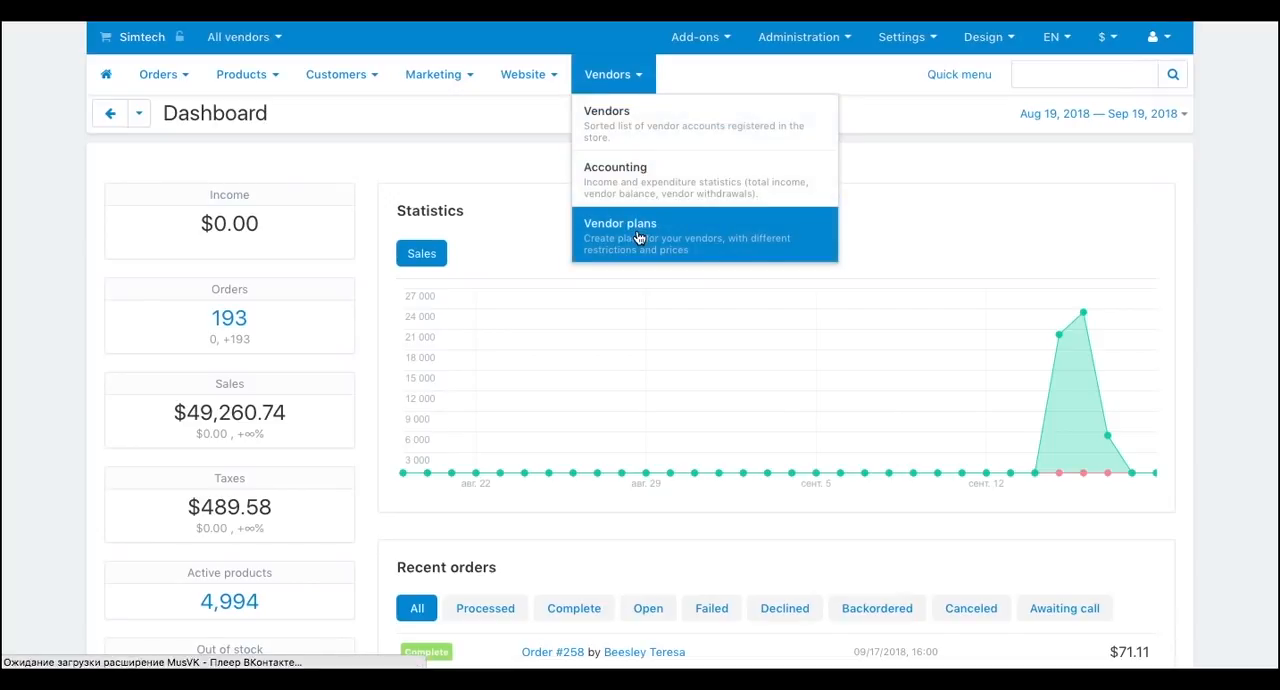
left_click(620, 224)
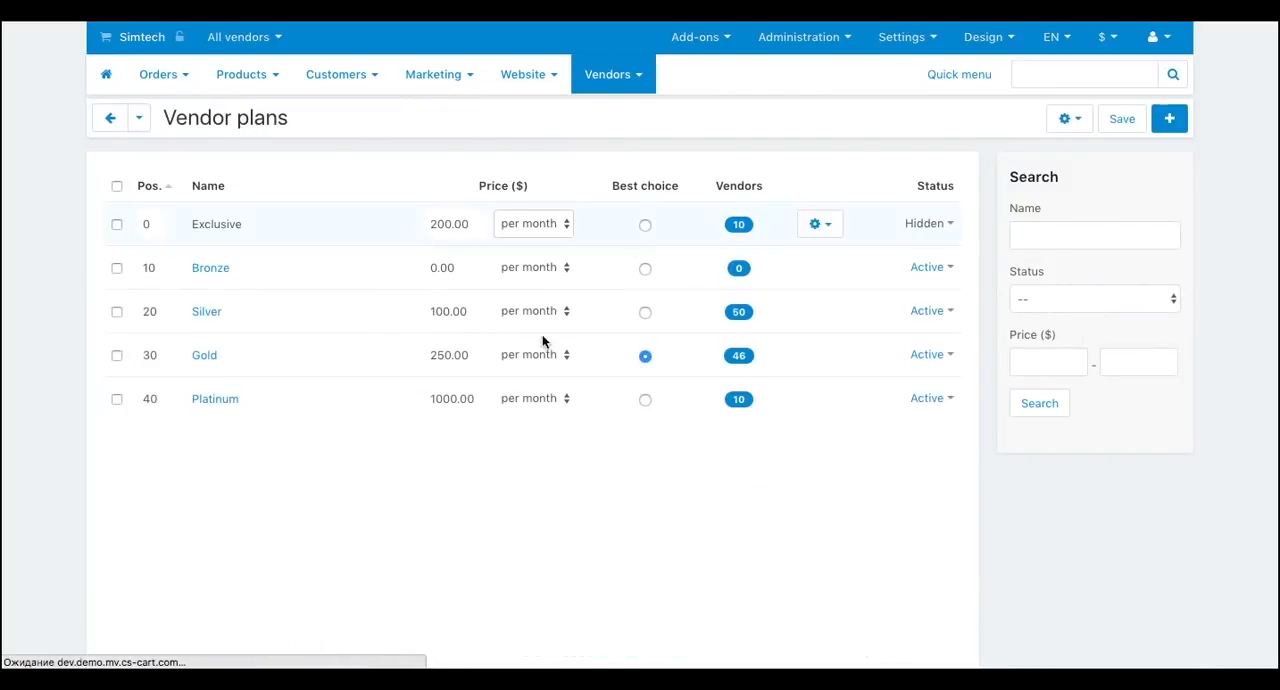
mouse_move(236, 456)
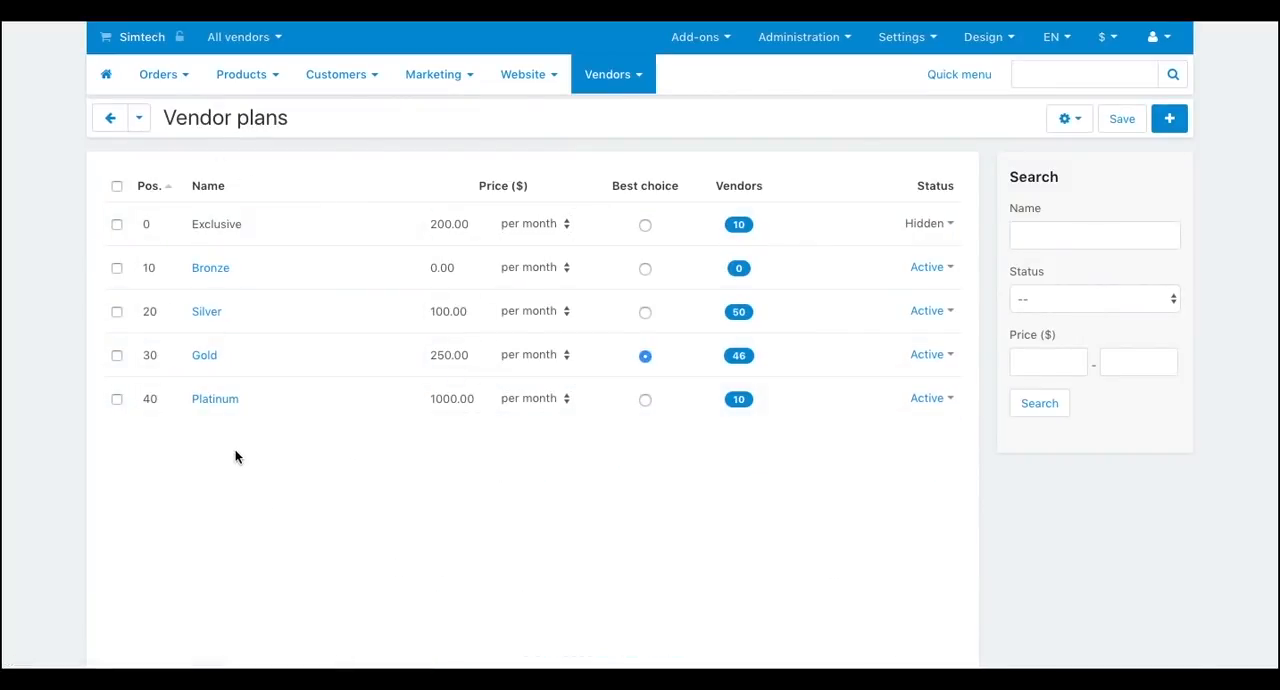
mouse_move(630, 460)
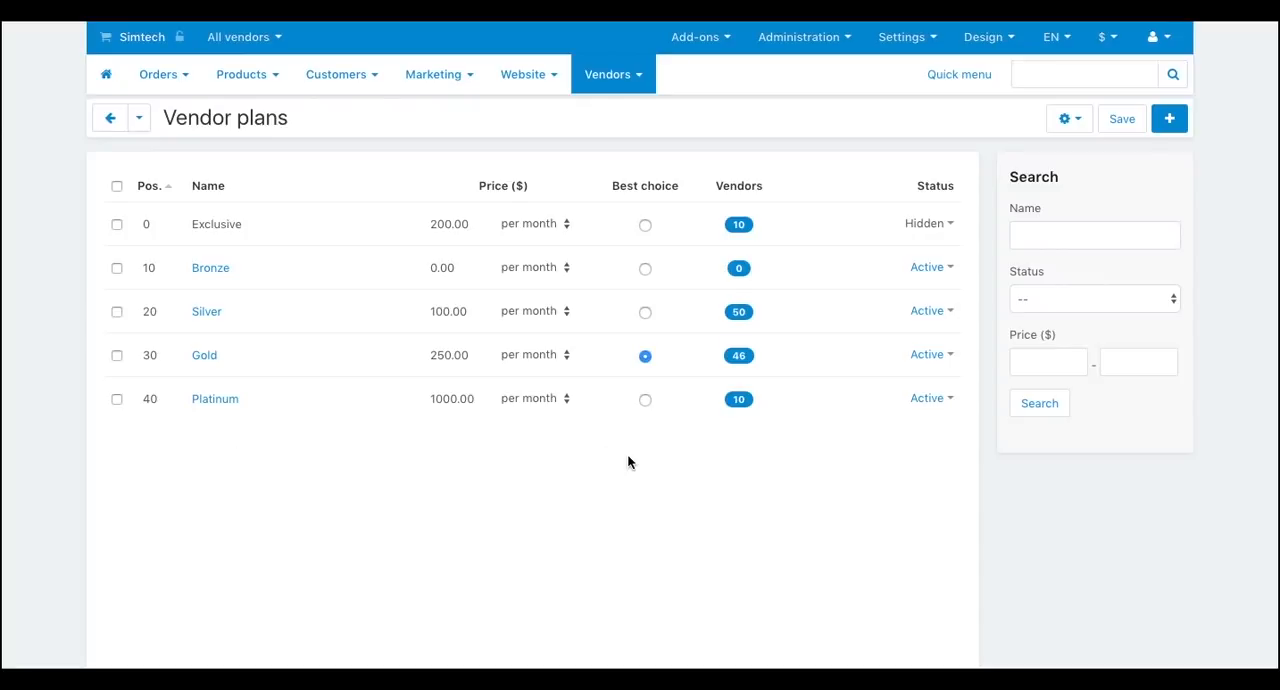
mouse_move(1168, 118)
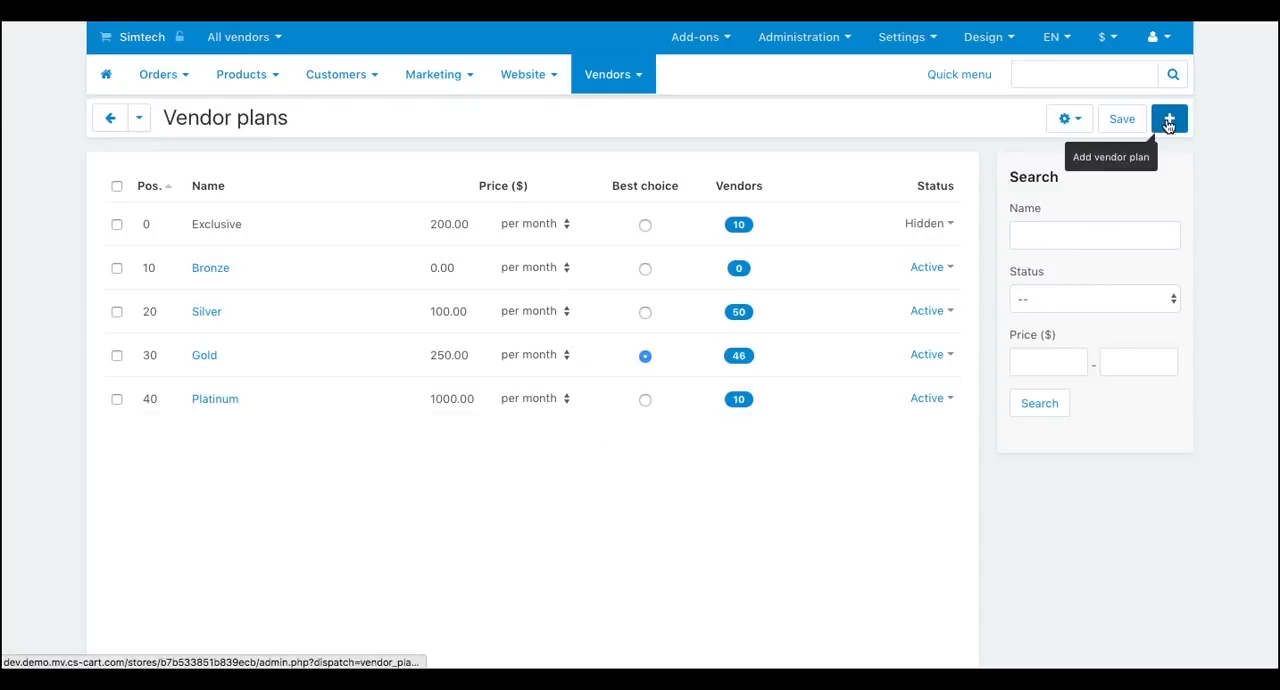
- Add a vendor plan named Diamond with position 50 and active status
left_click(1168, 118)
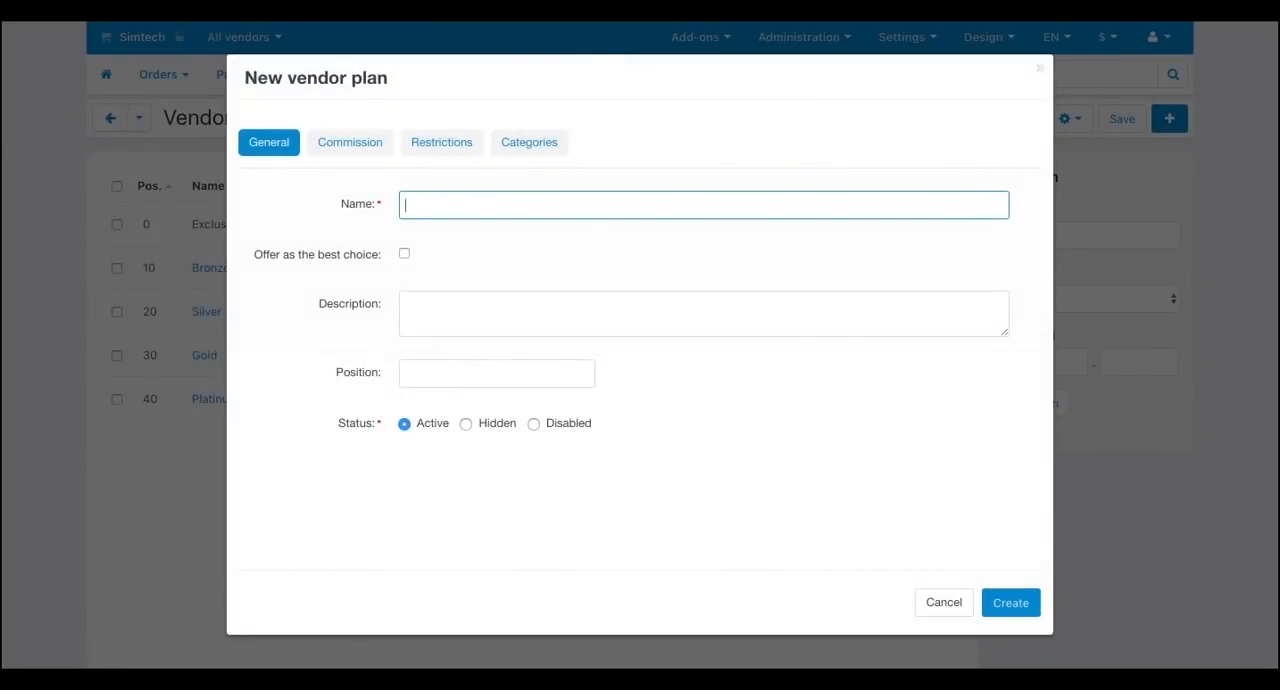
type("Diamond")
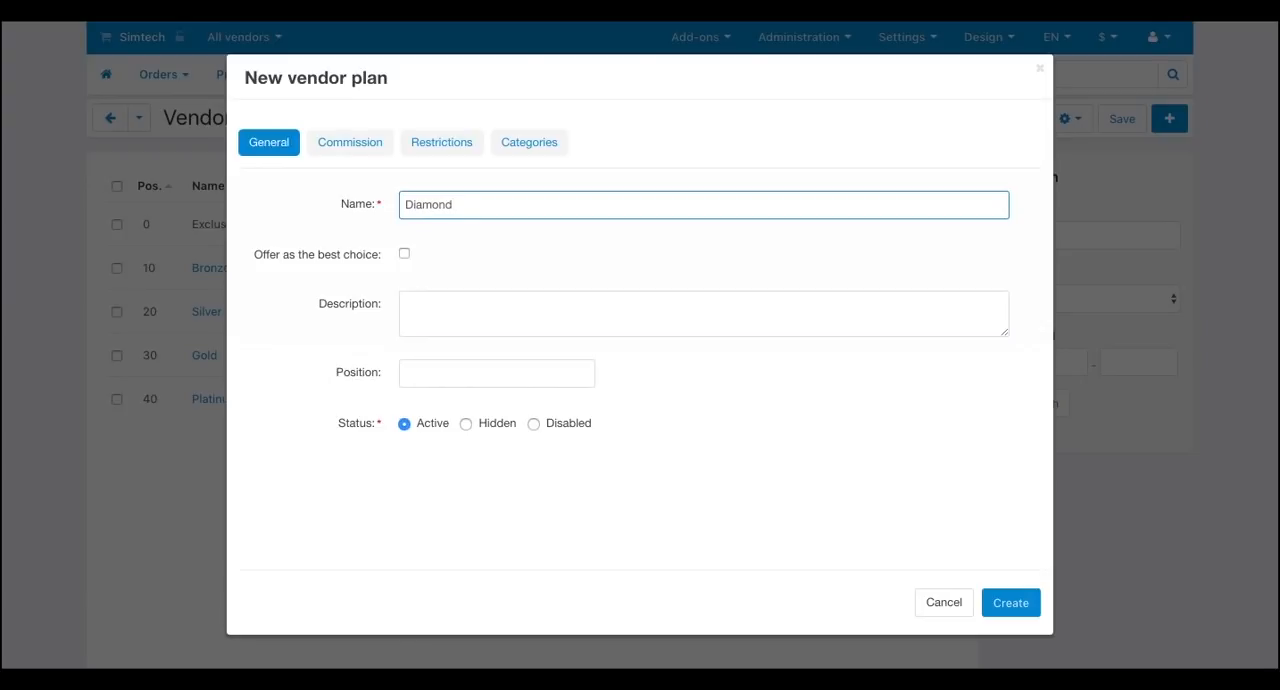
left_click(704, 312)
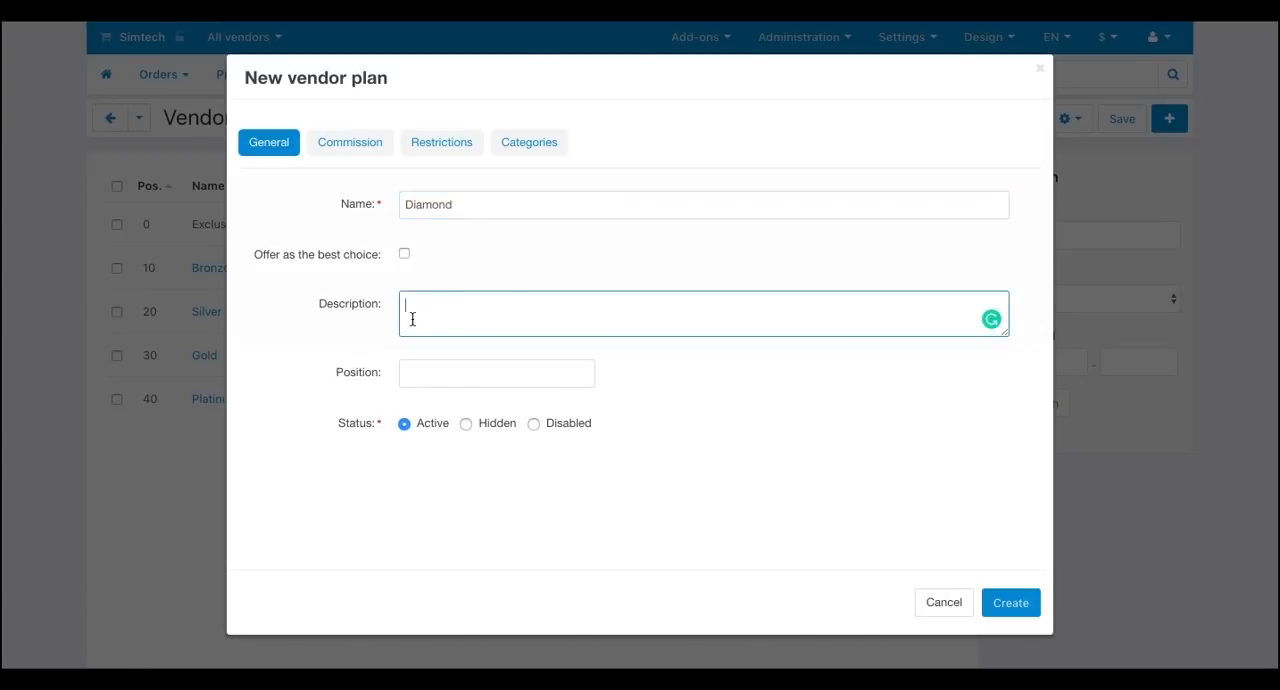
left_click(496, 372)
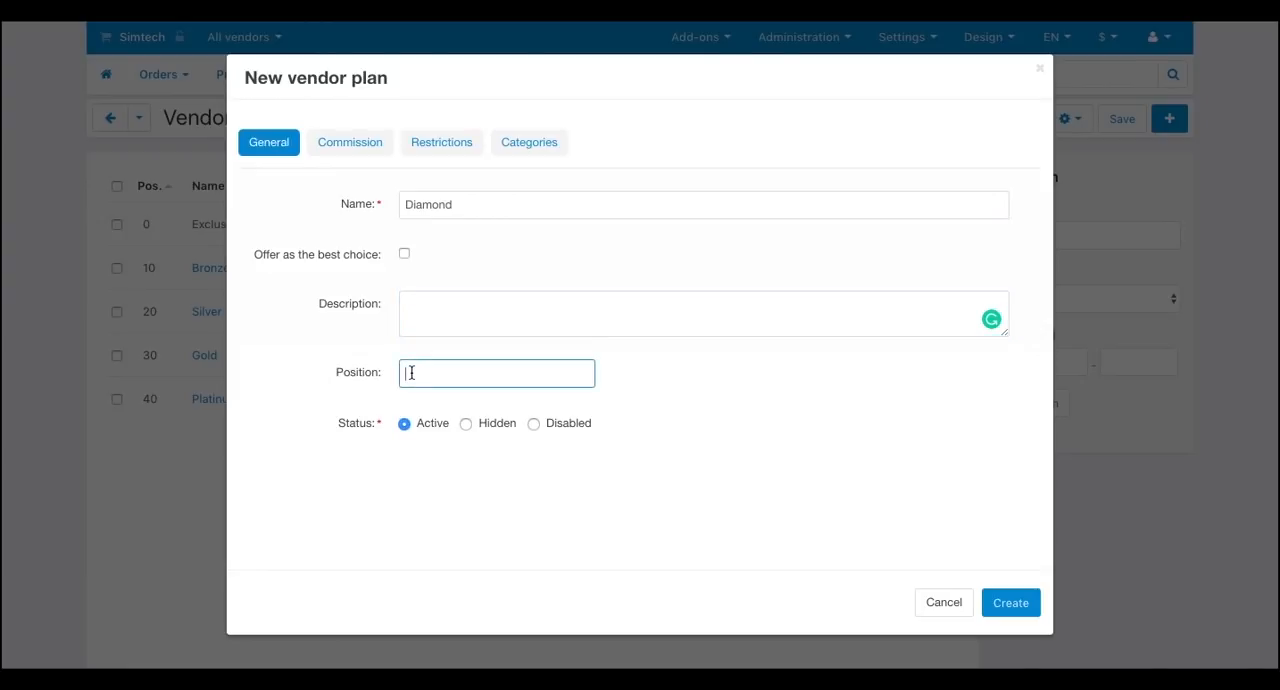
type("50")
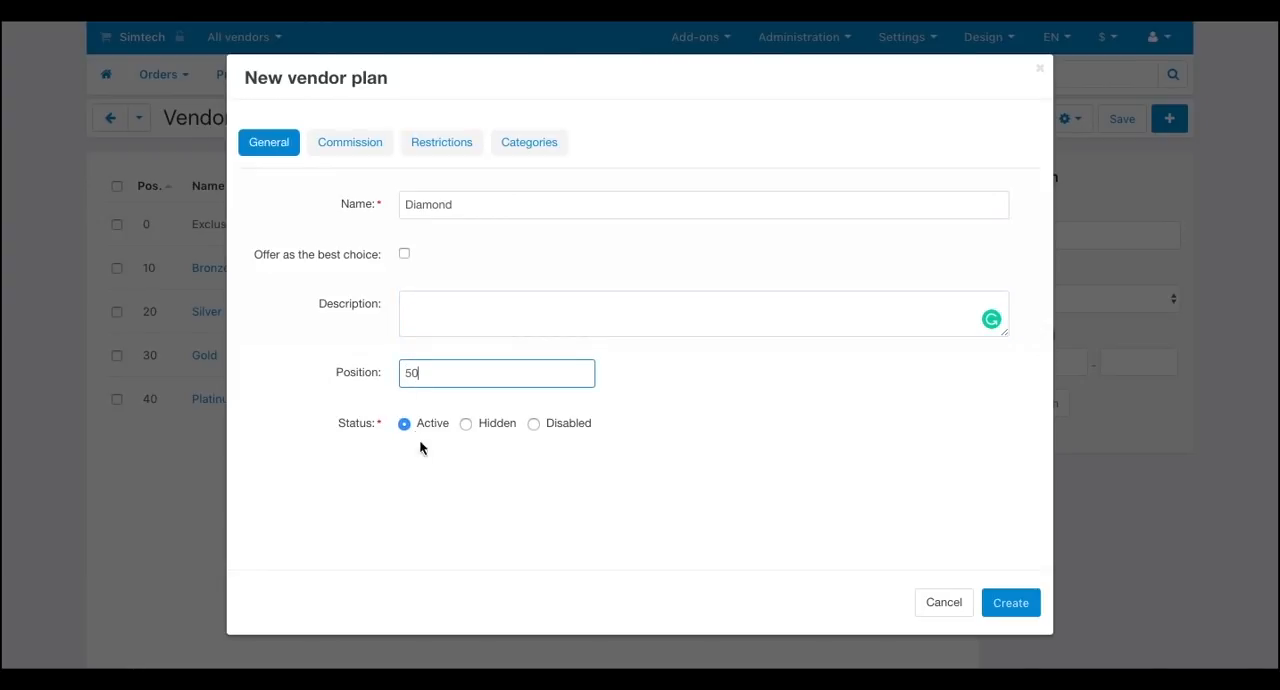
mouse_move(320, 376)
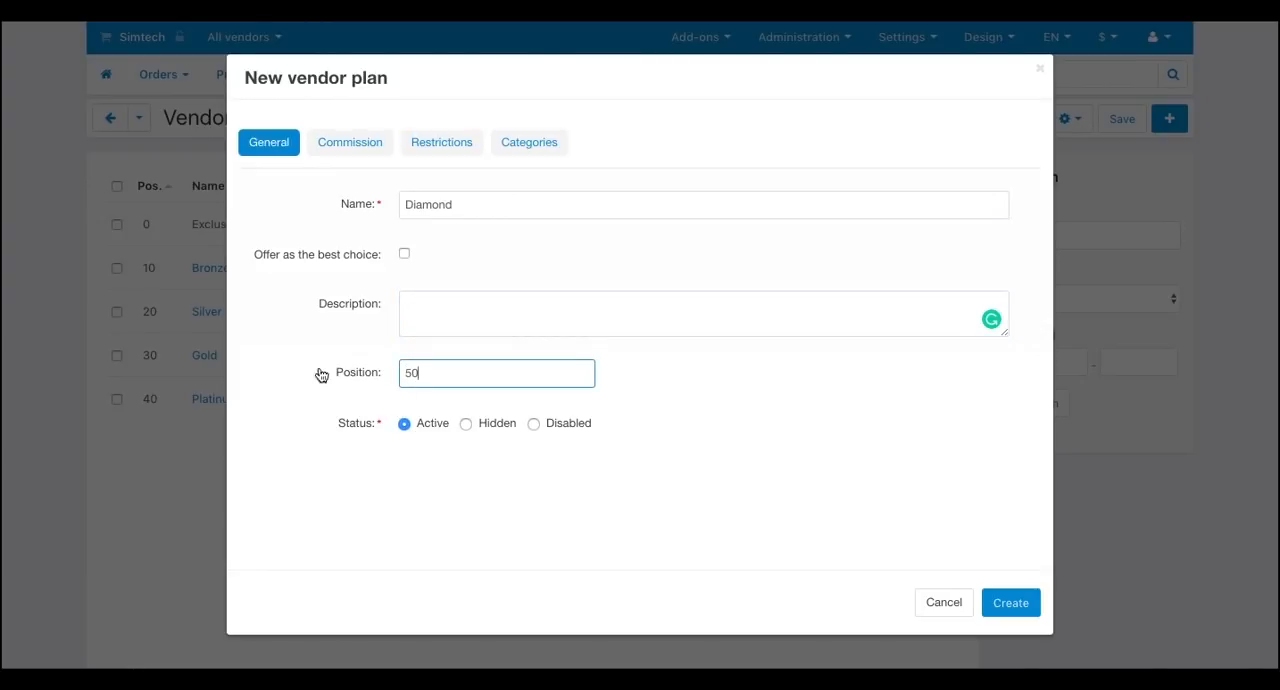
left_click(348, 142)
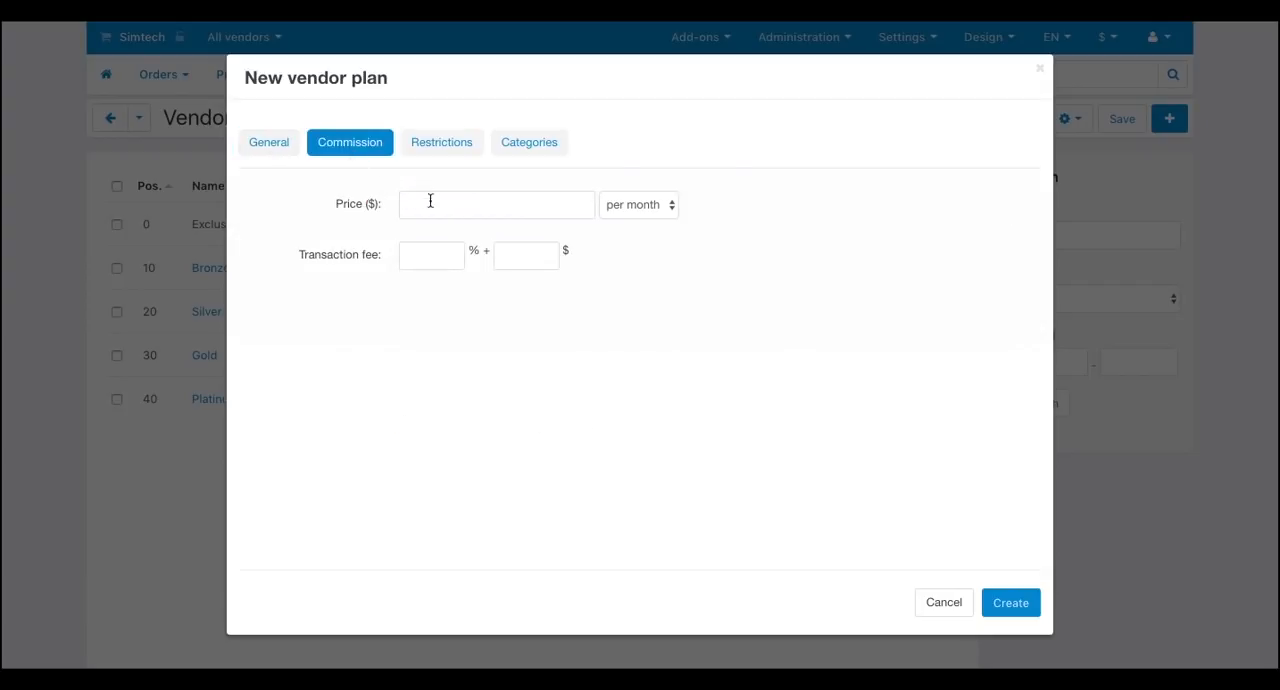
- Set the commission to a price of 2500 per month plus a 10% + 500 $ transaction fee
type("25")
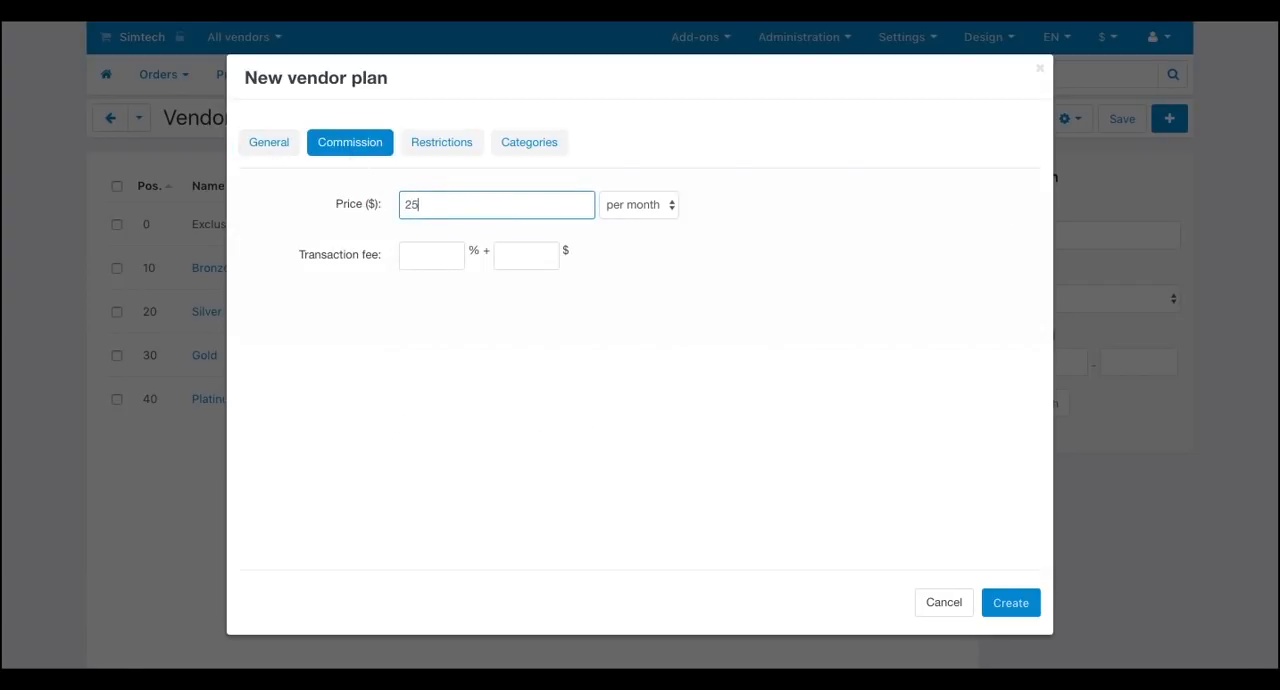
type("00")
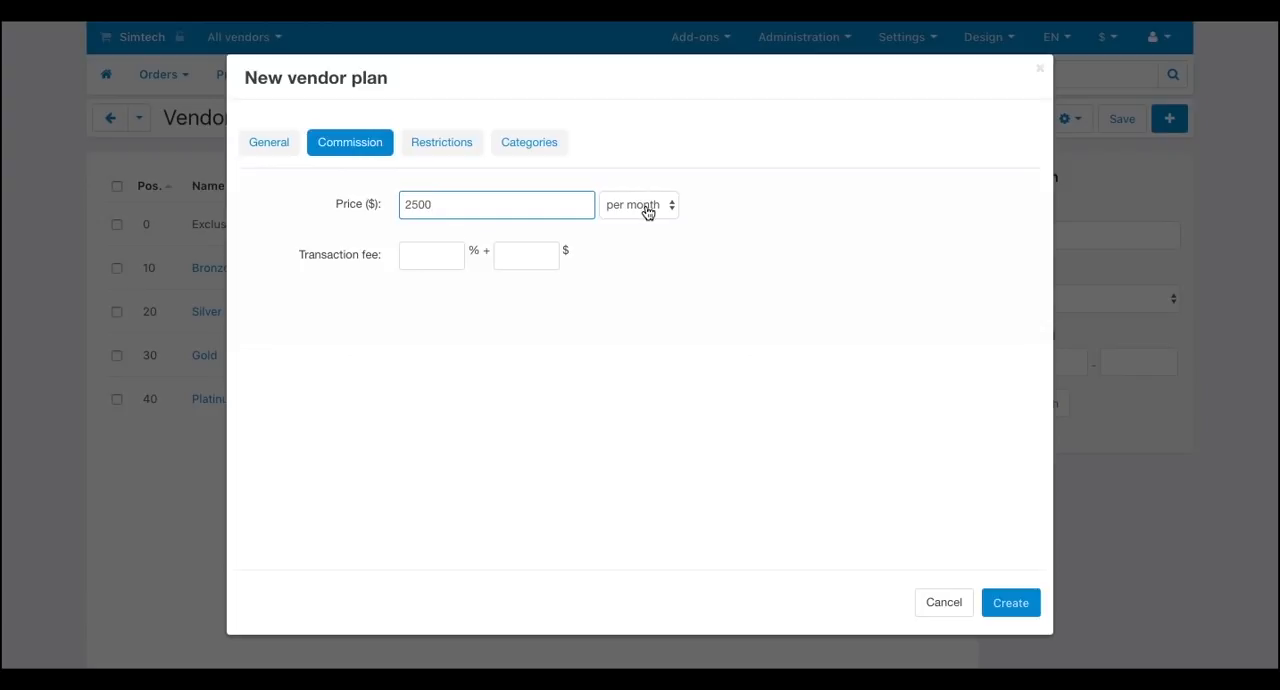
left_click(432, 254)
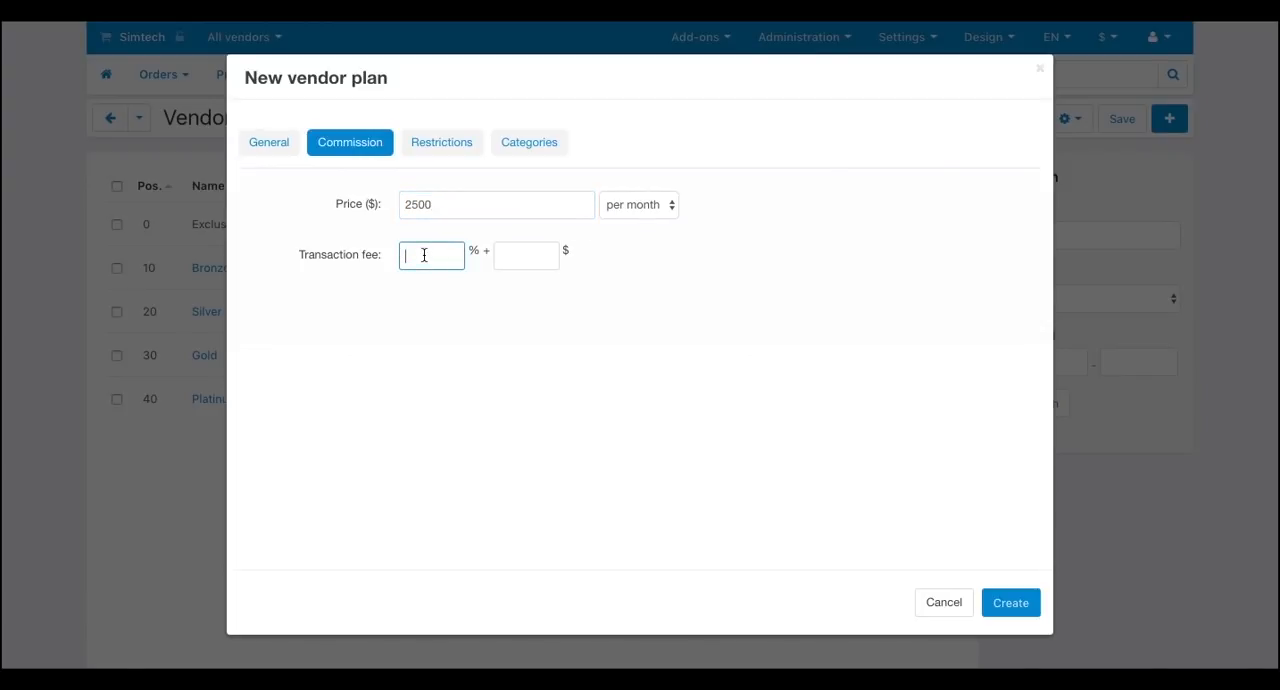
type("10")
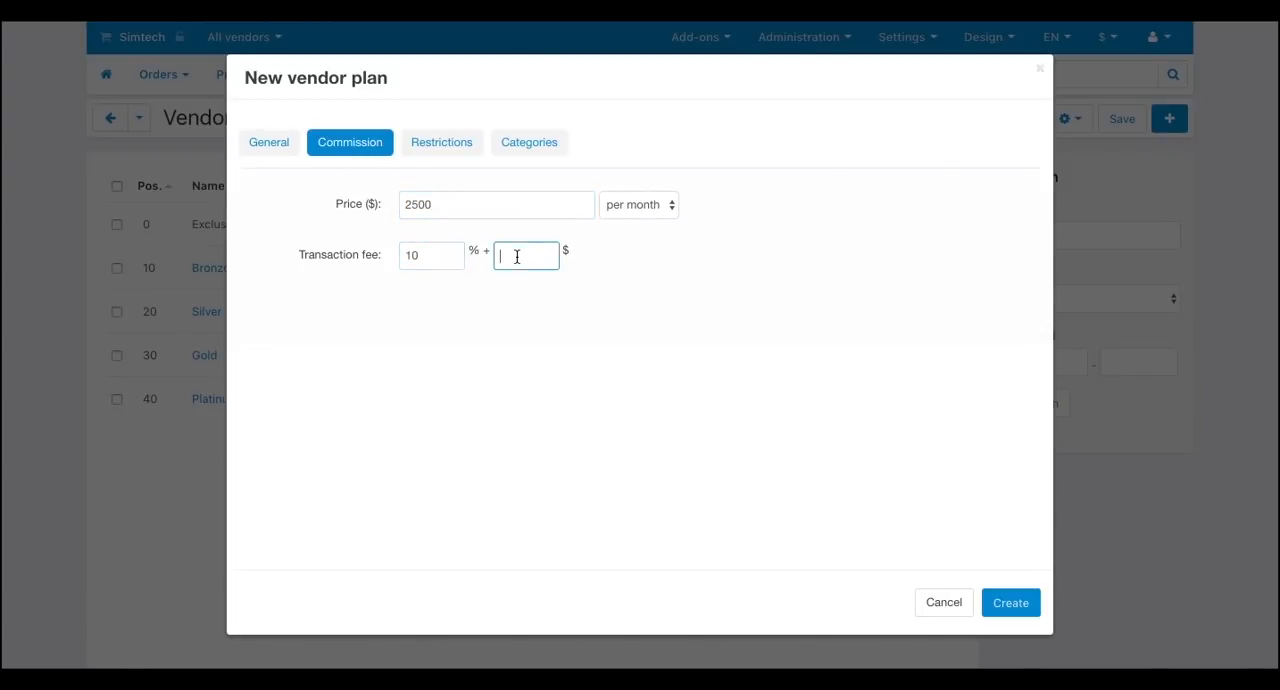
type("500")
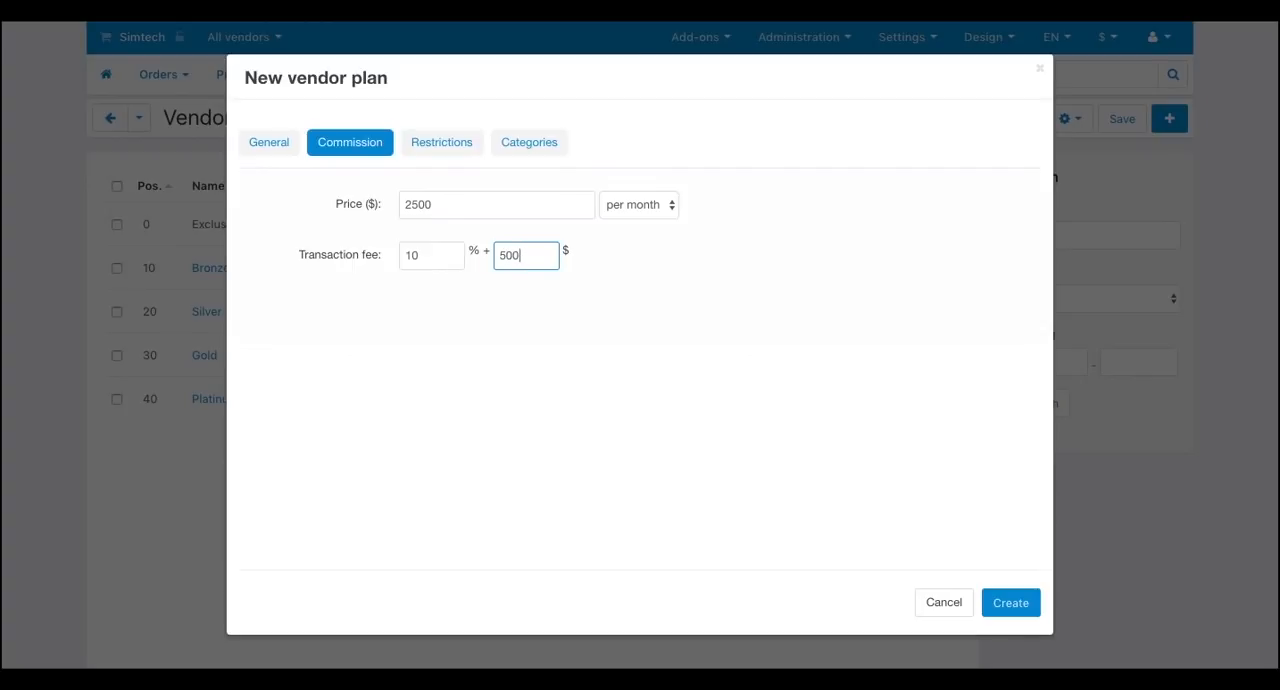
left_click(440, 142)
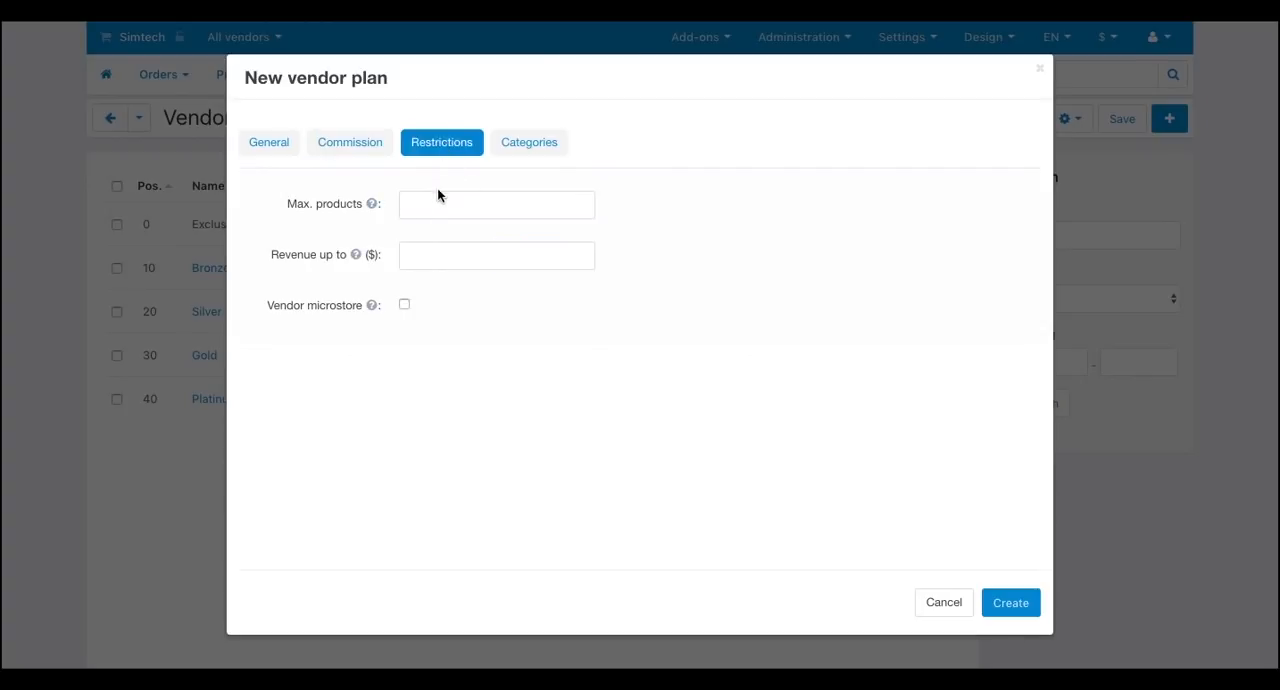
- Cap the plan at 100000 products and 200000 revenue and enable the vendor microstore
type("1000")
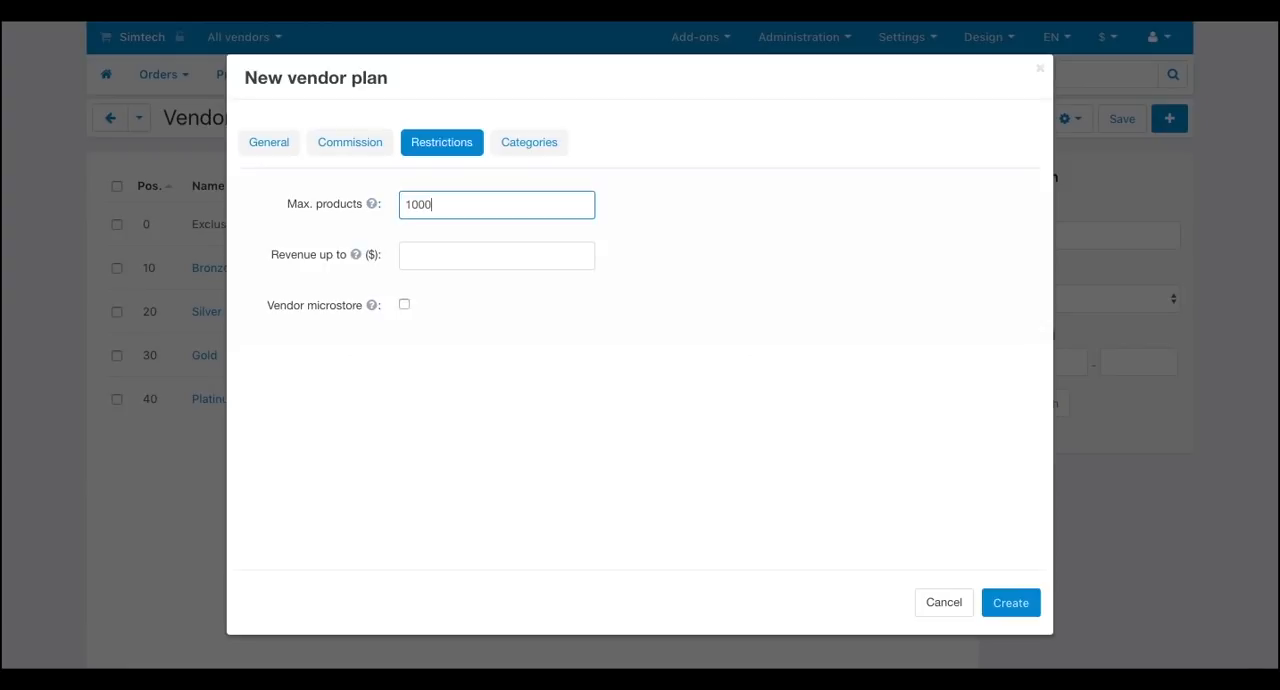
type("00")
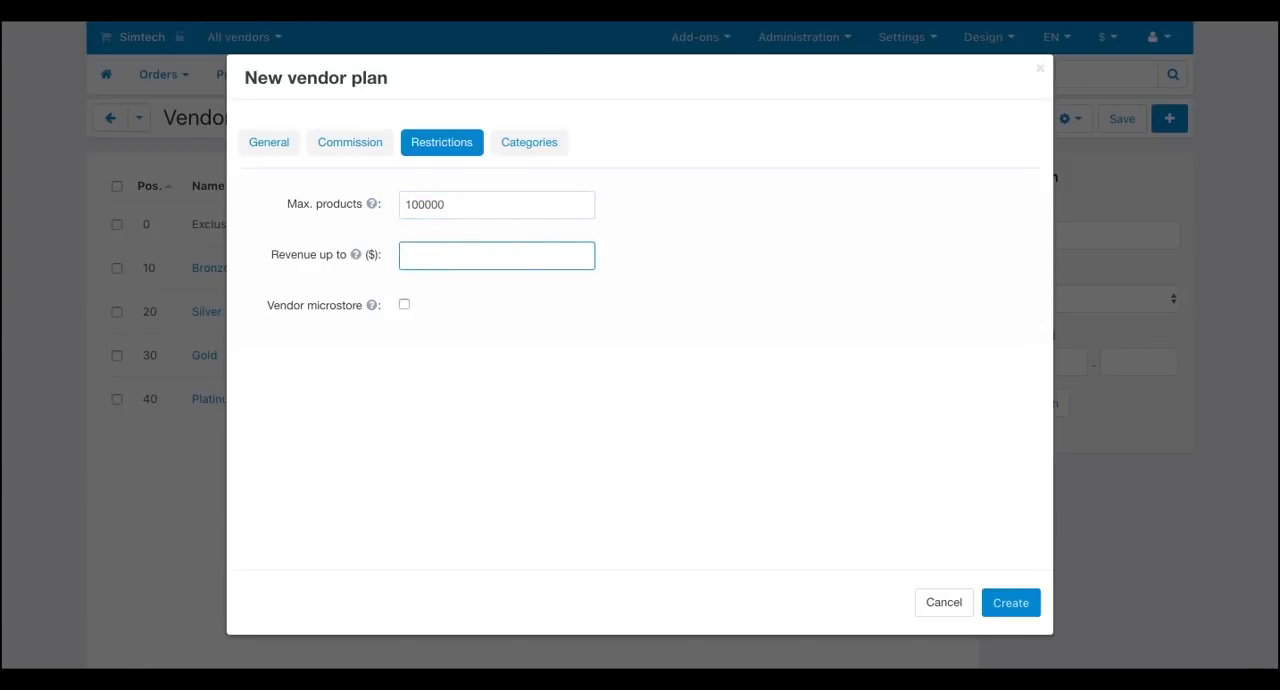
type("200000")
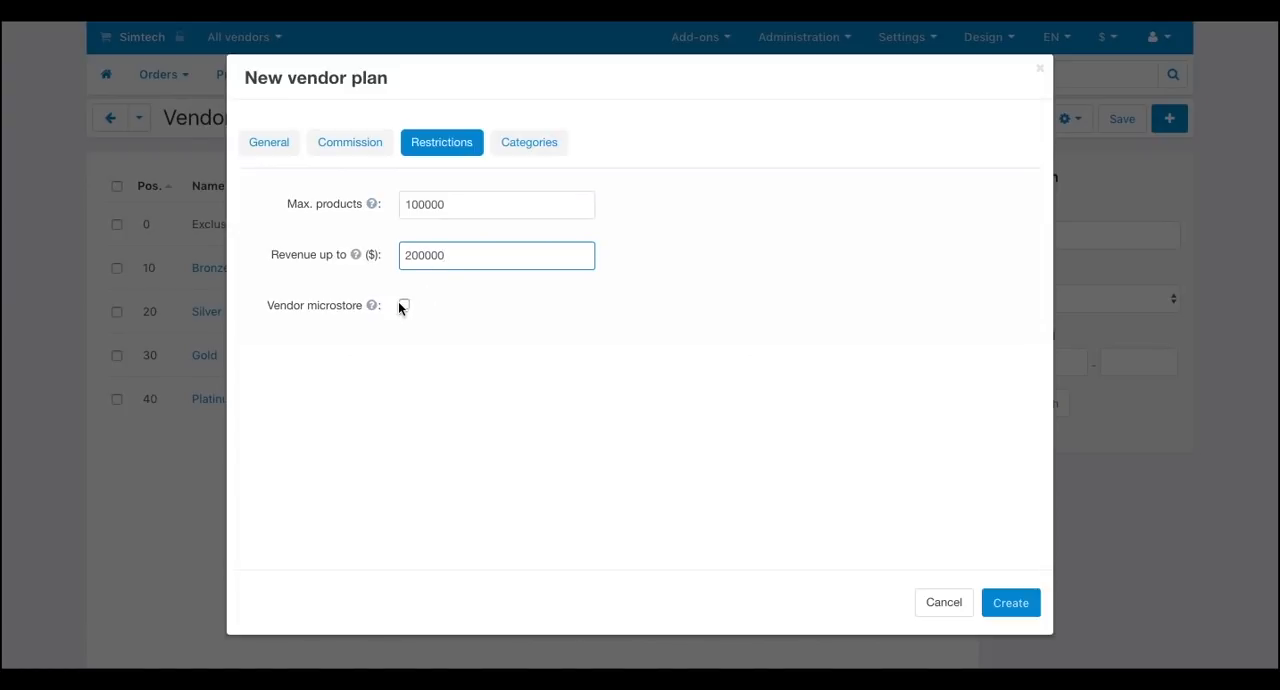
left_click(404, 306)
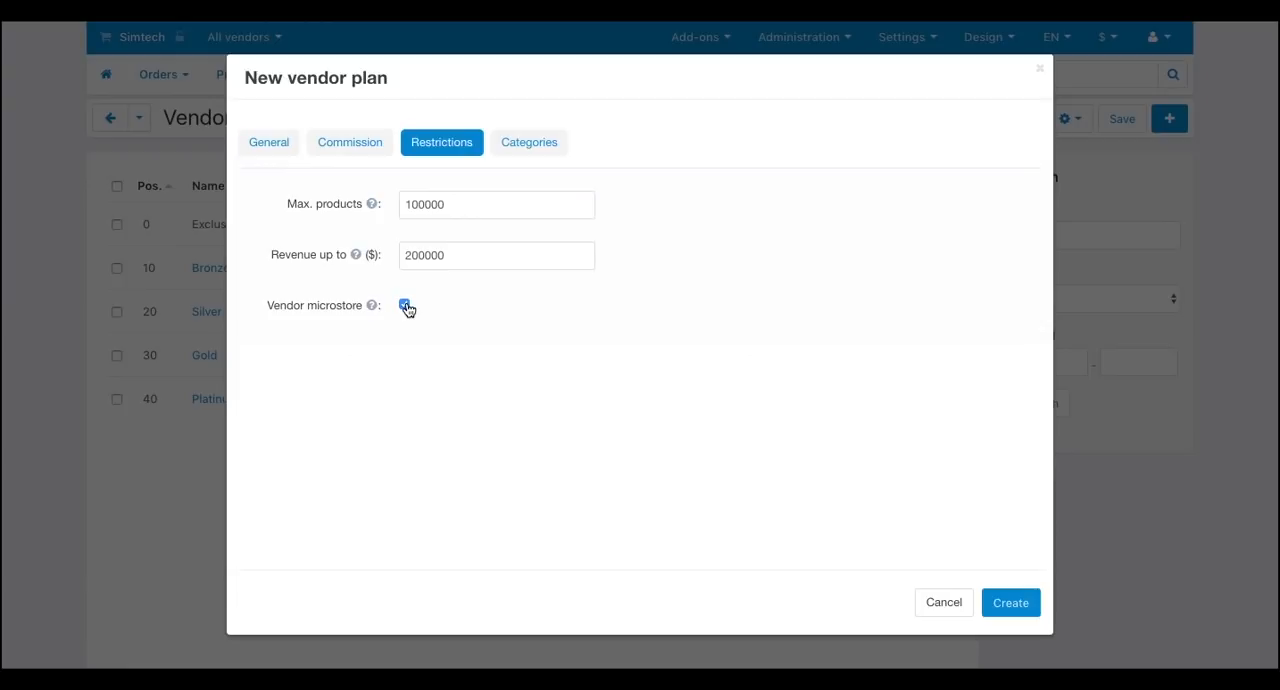
left_click(528, 142)
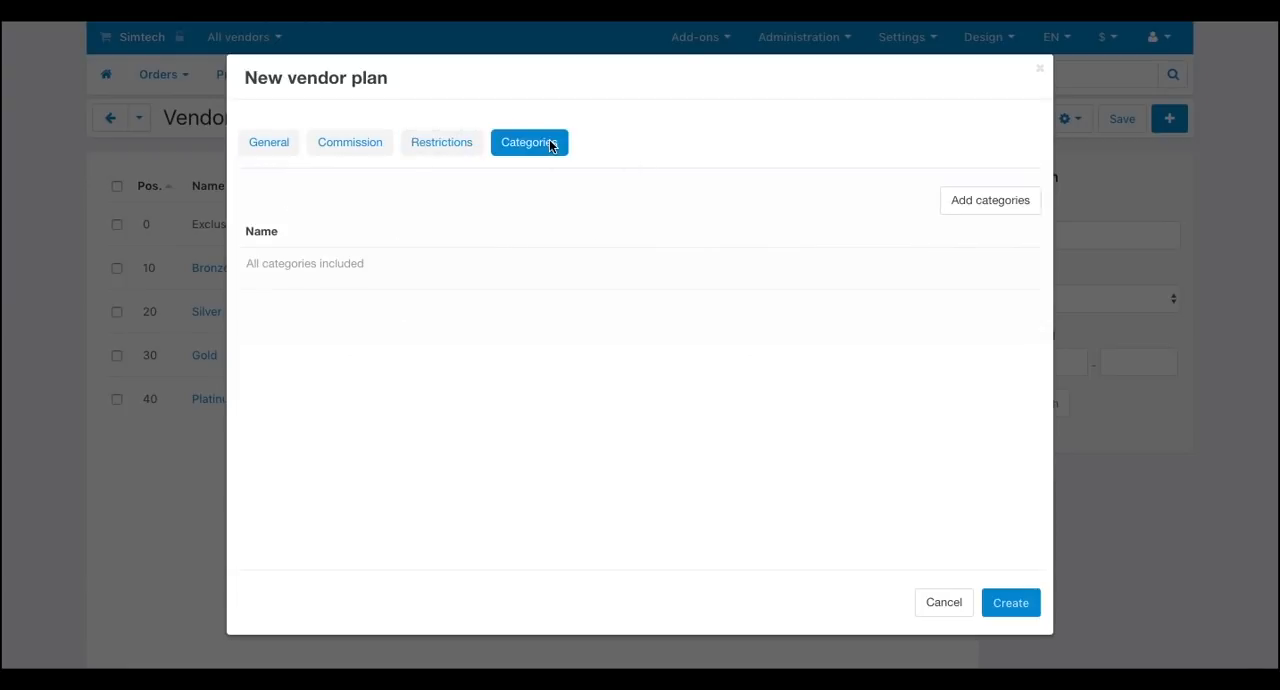
- Restrict the plan to the Apparel and Electronics categories and create it
left_click(988, 200)
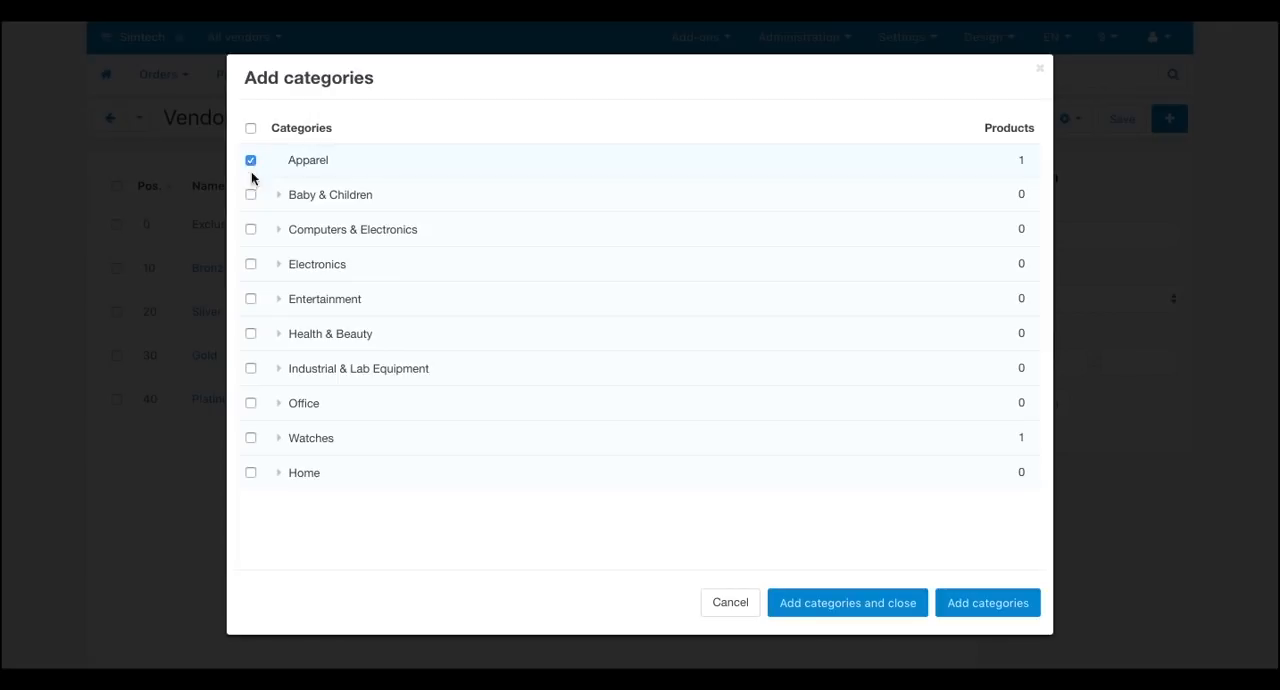
left_click(250, 264)
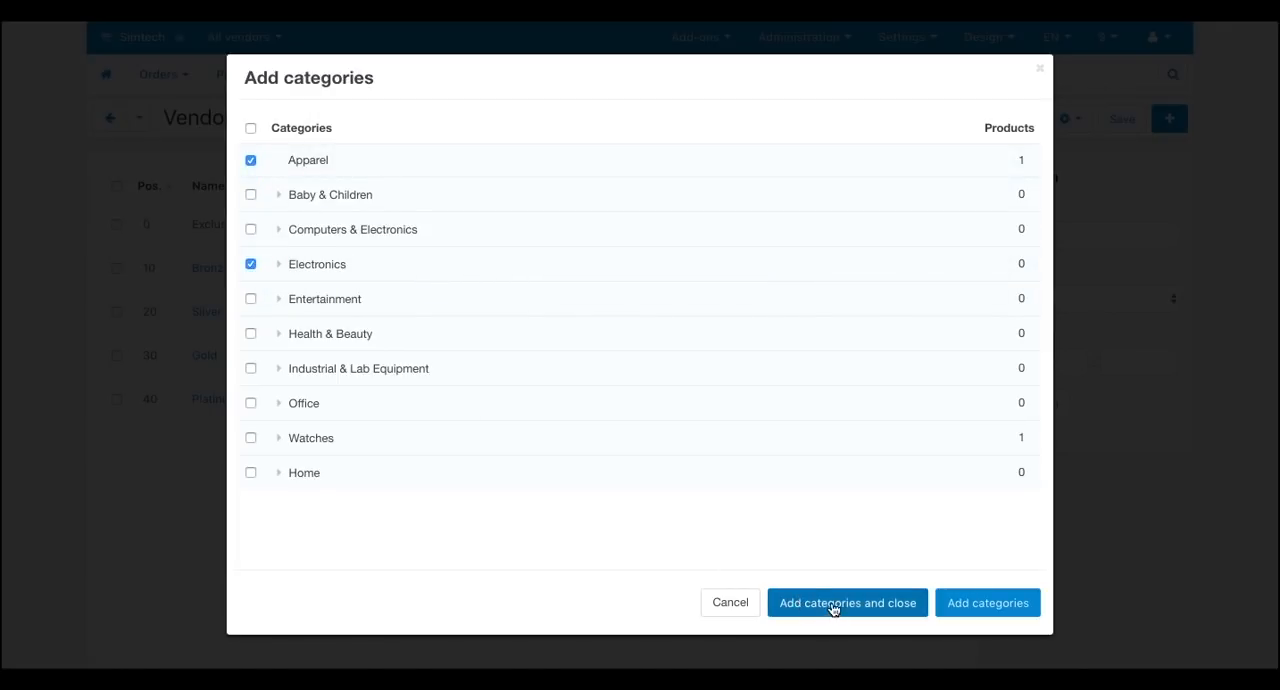
left_click(846, 602)
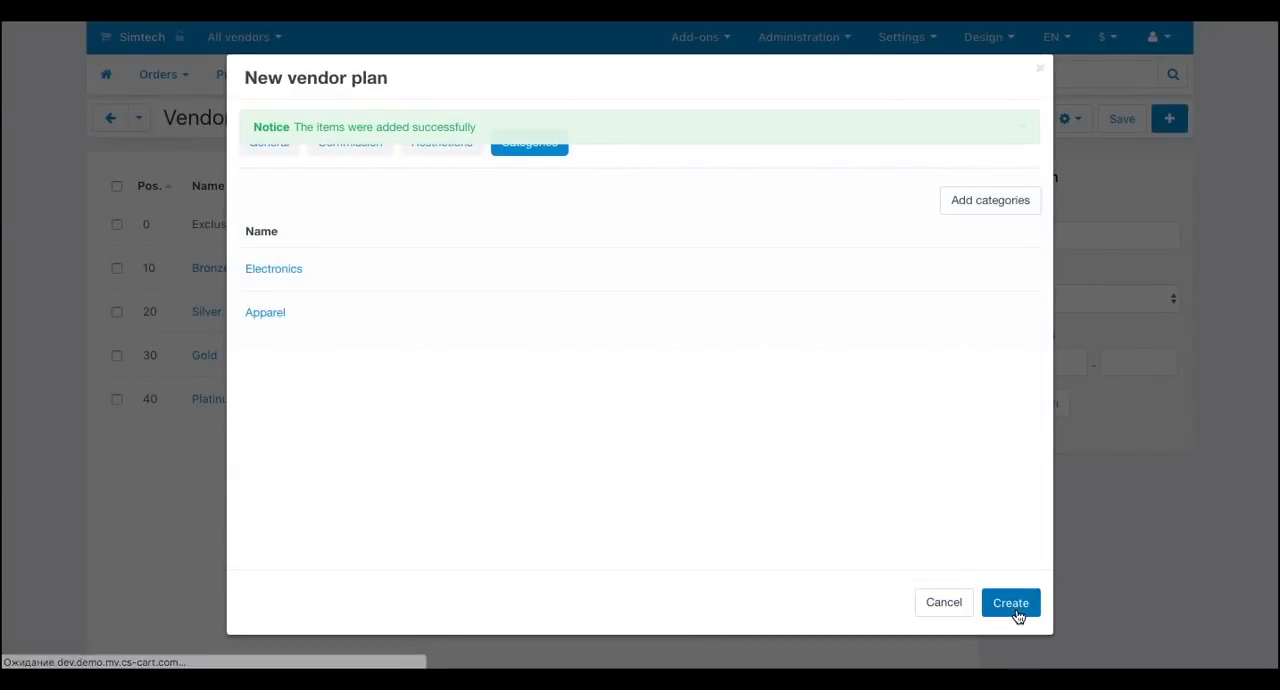
left_click(1010, 602)
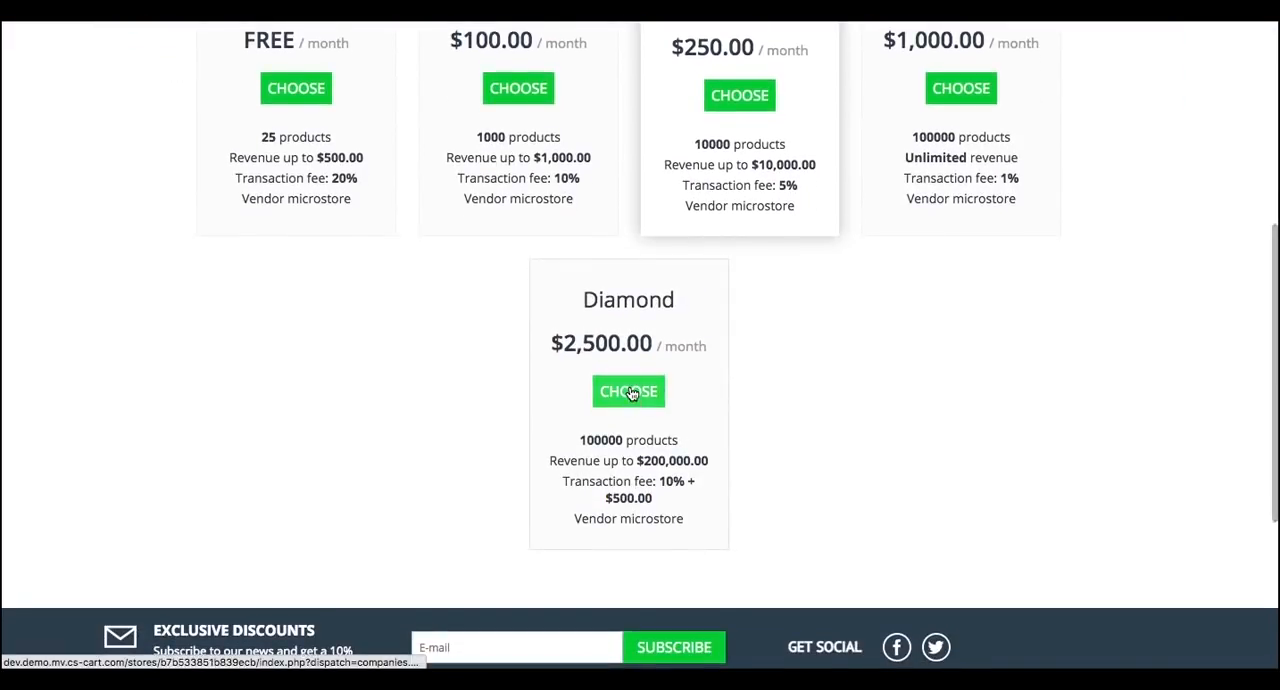
- Choose the Diamond plan on the storefront and check it is preselected on the application form
left_click(628, 392)
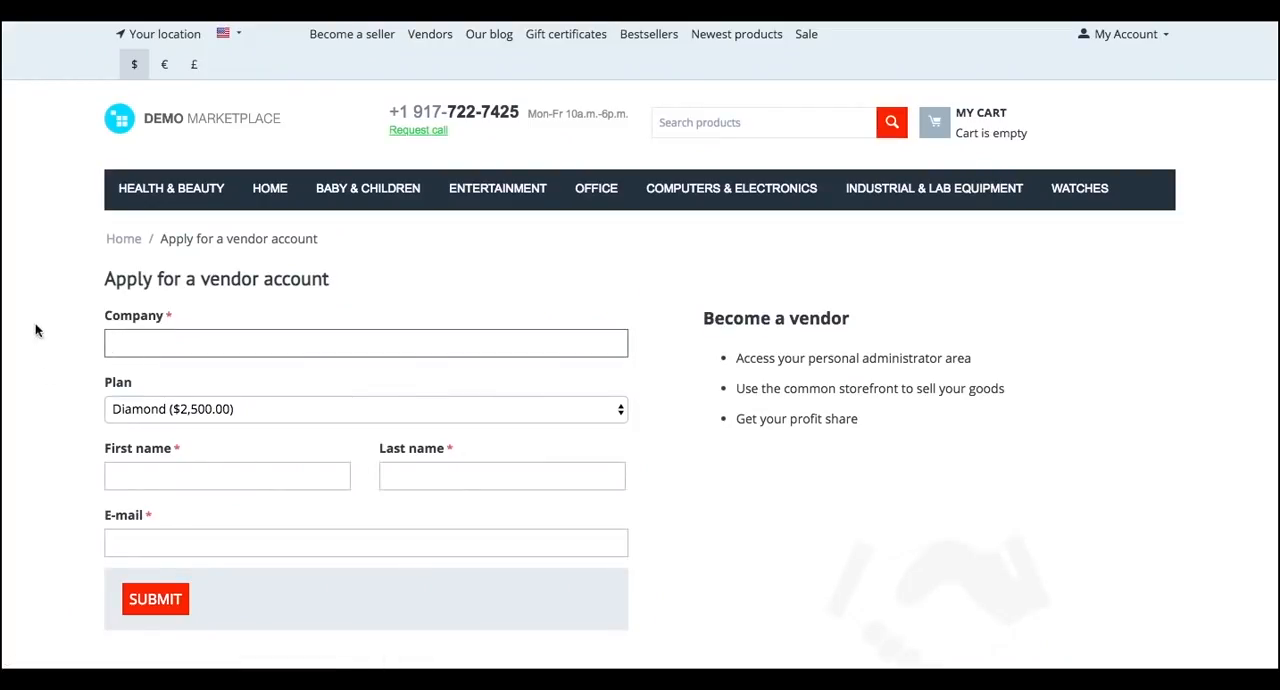
mouse_move(60, 318)
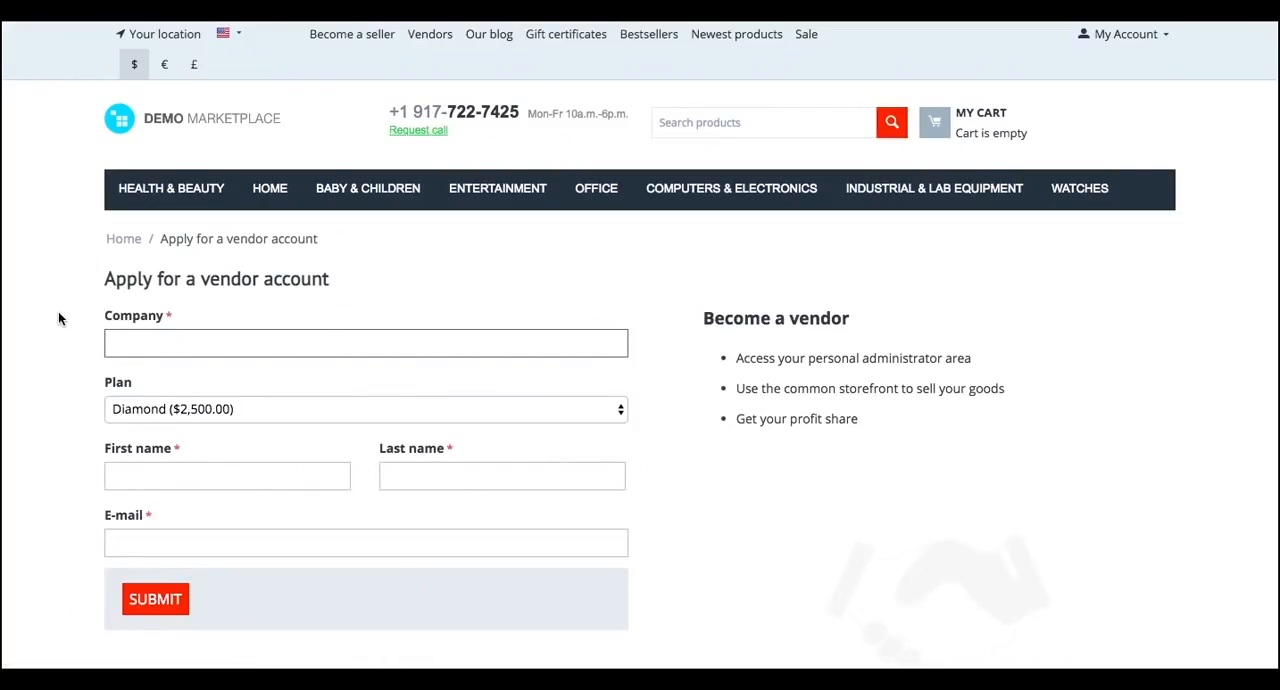
mouse_move(202, 424)
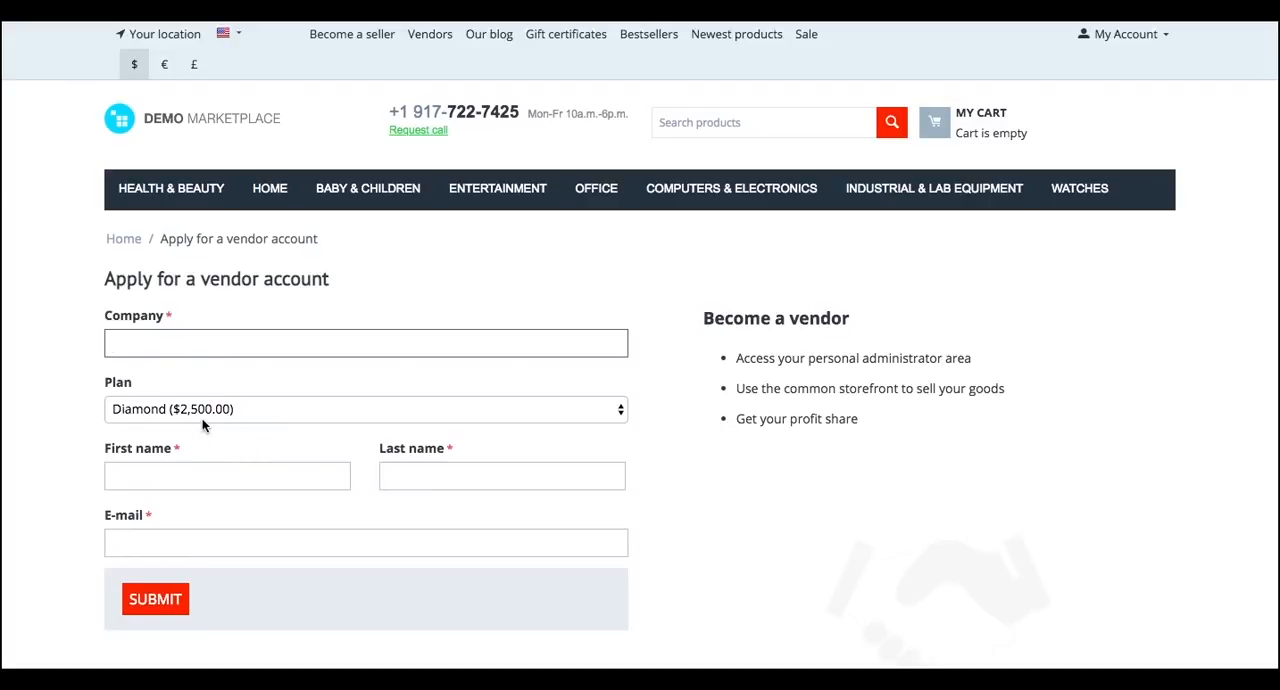
left_click(364, 408)
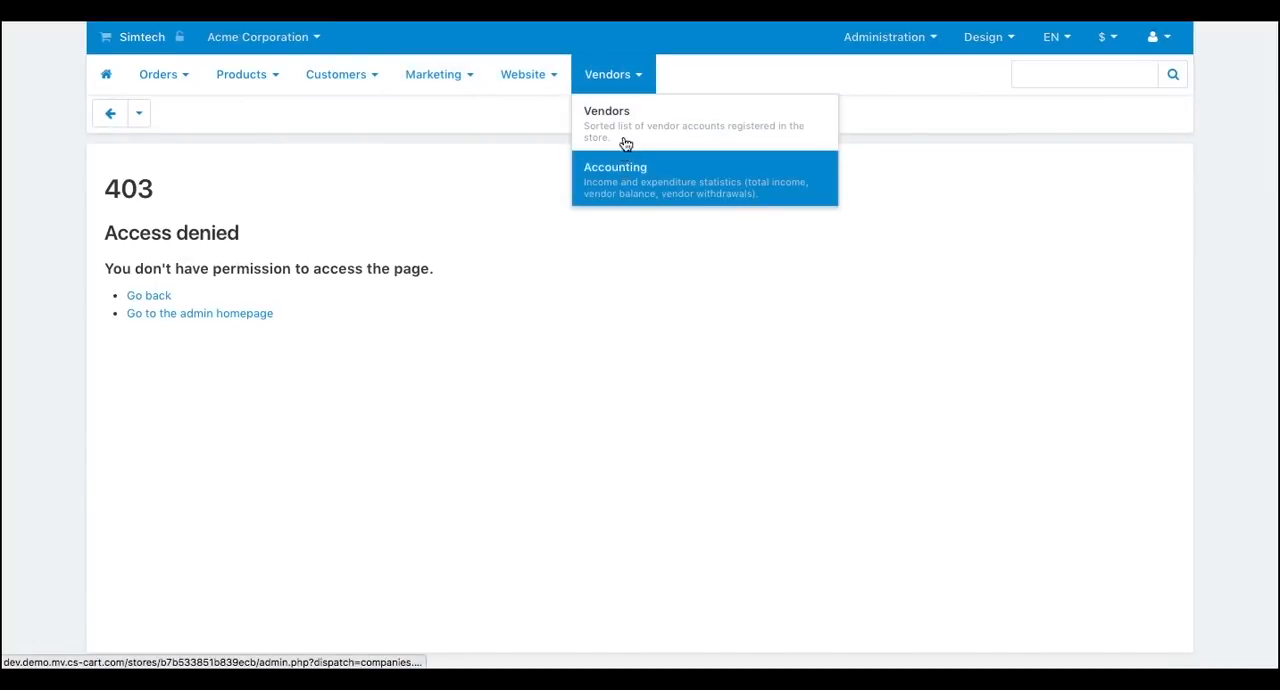
- View Acme Corporation's available plans on its vendor profile and pick Silver
left_click(606, 110)
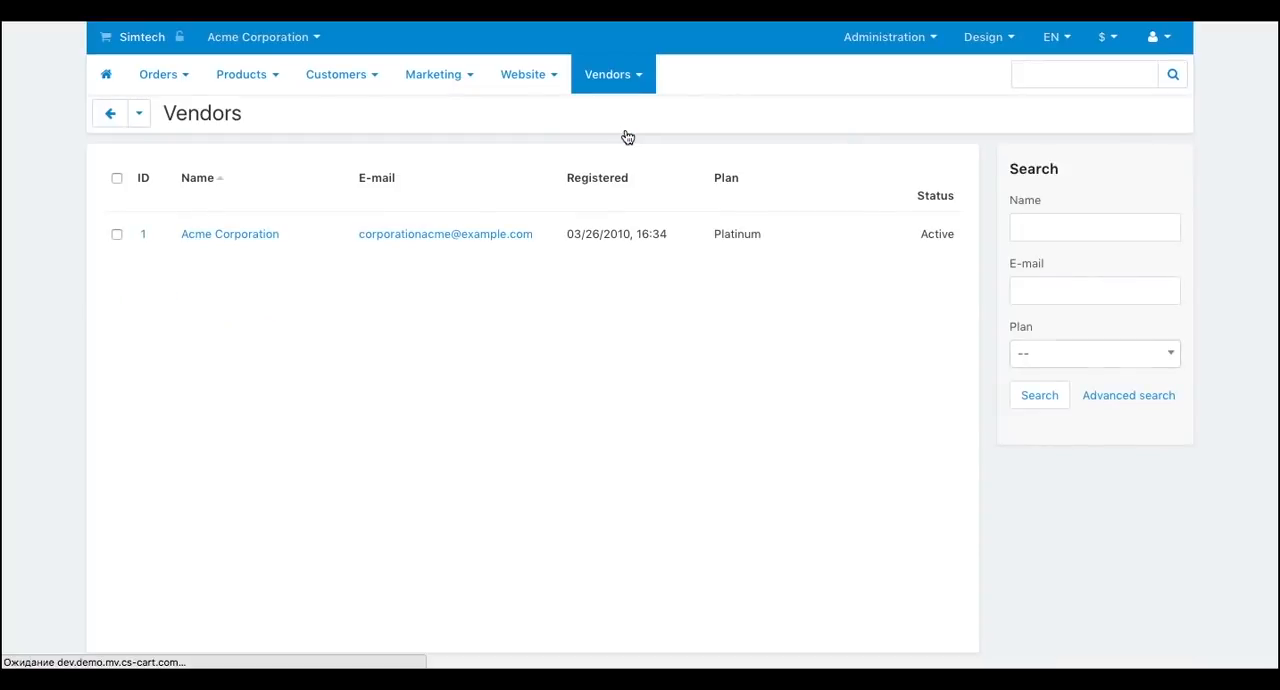
mouse_move(234, 248)
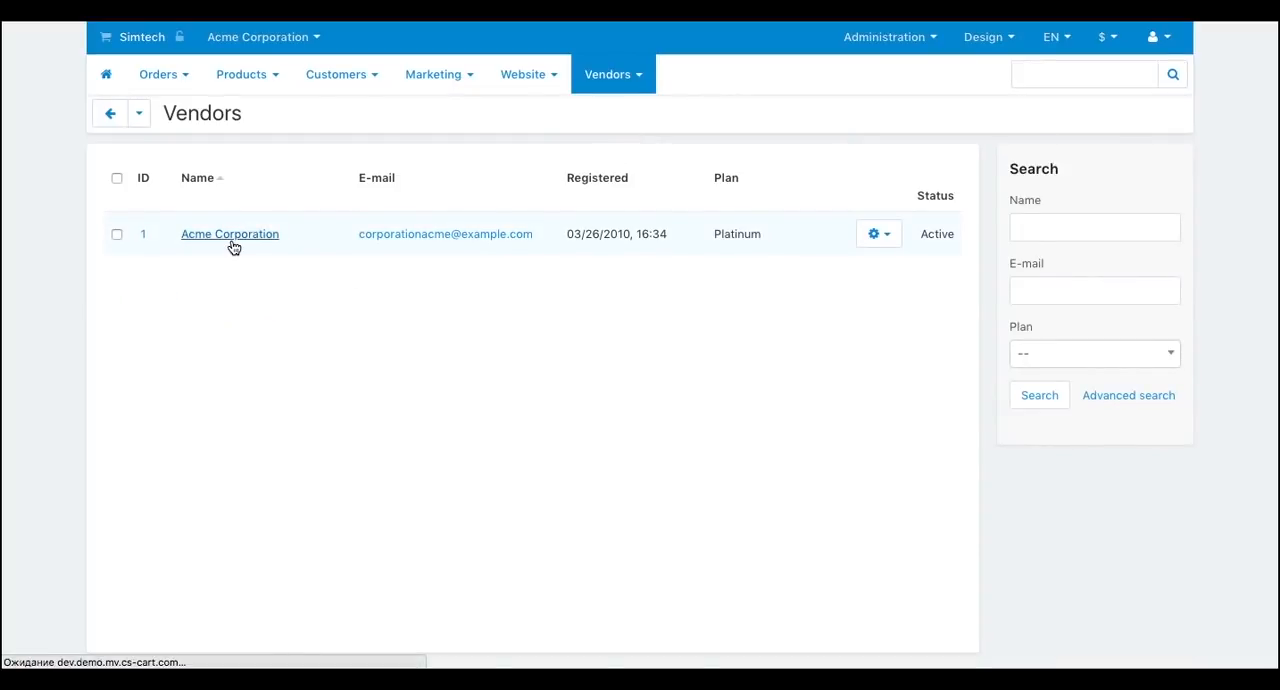
left_click(228, 232)
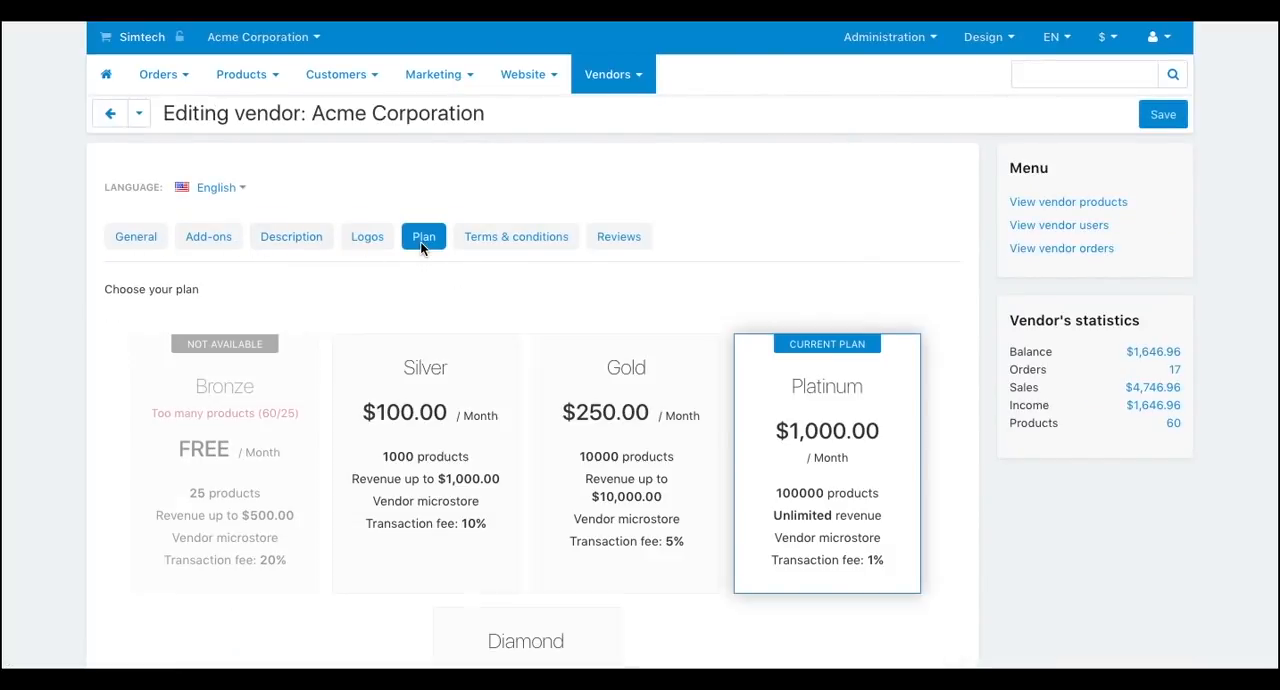
left_click(424, 460)
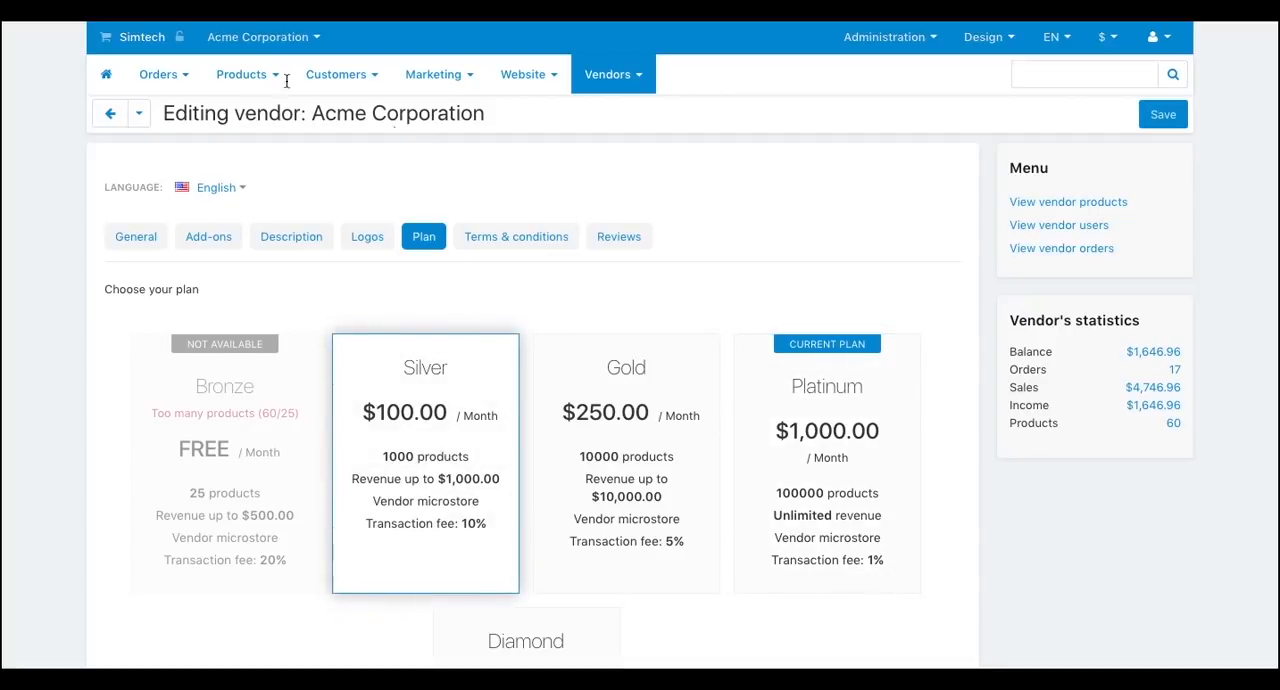
left_click(262, 36)
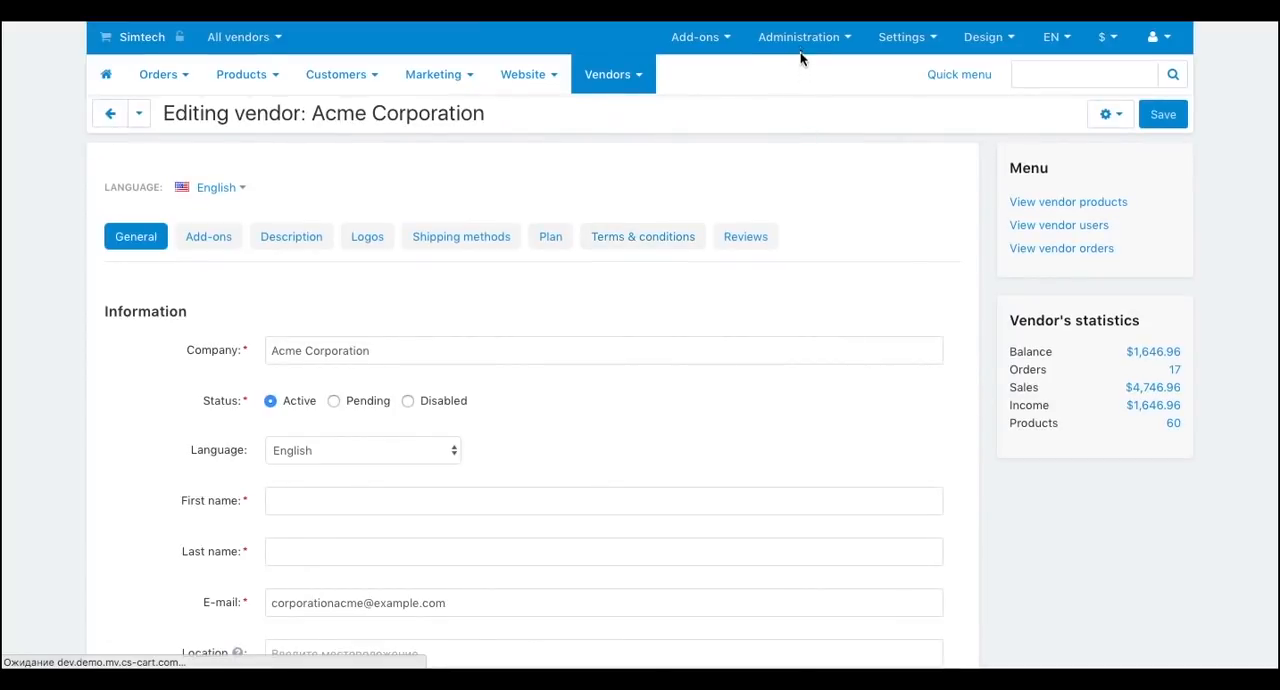
- Reach the Vendors export page under Administration > Export data
left_click(798, 36)
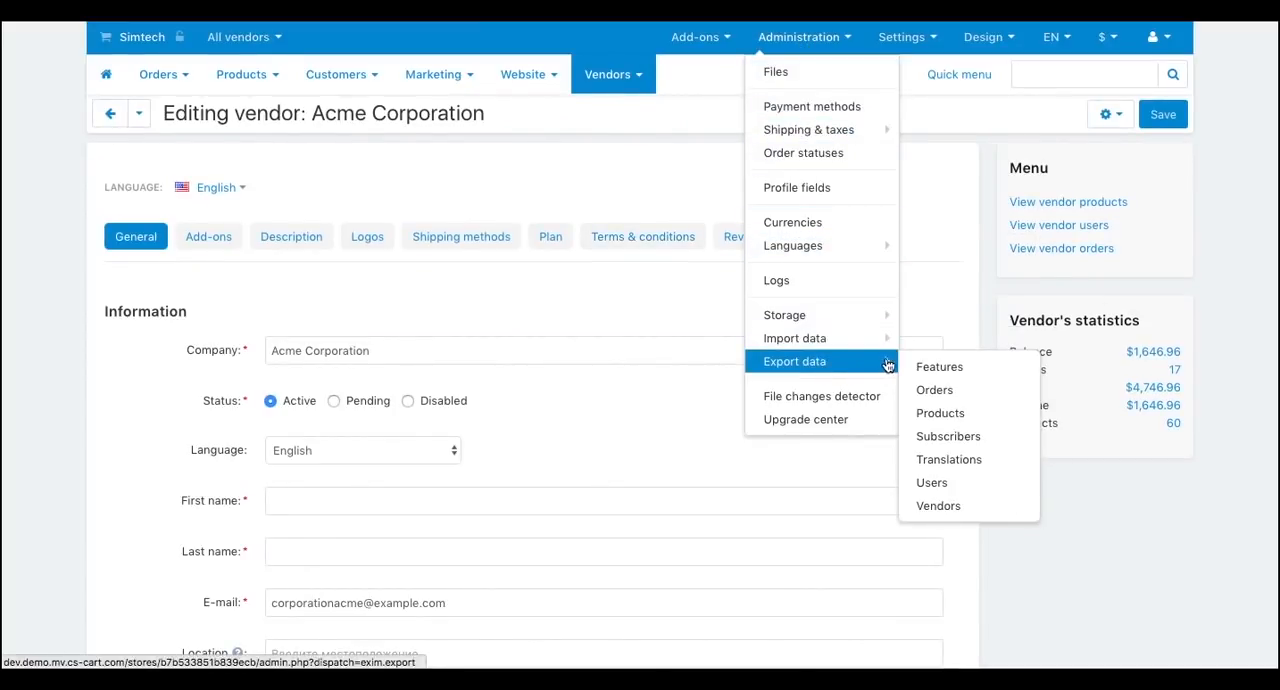
left_click(938, 504)
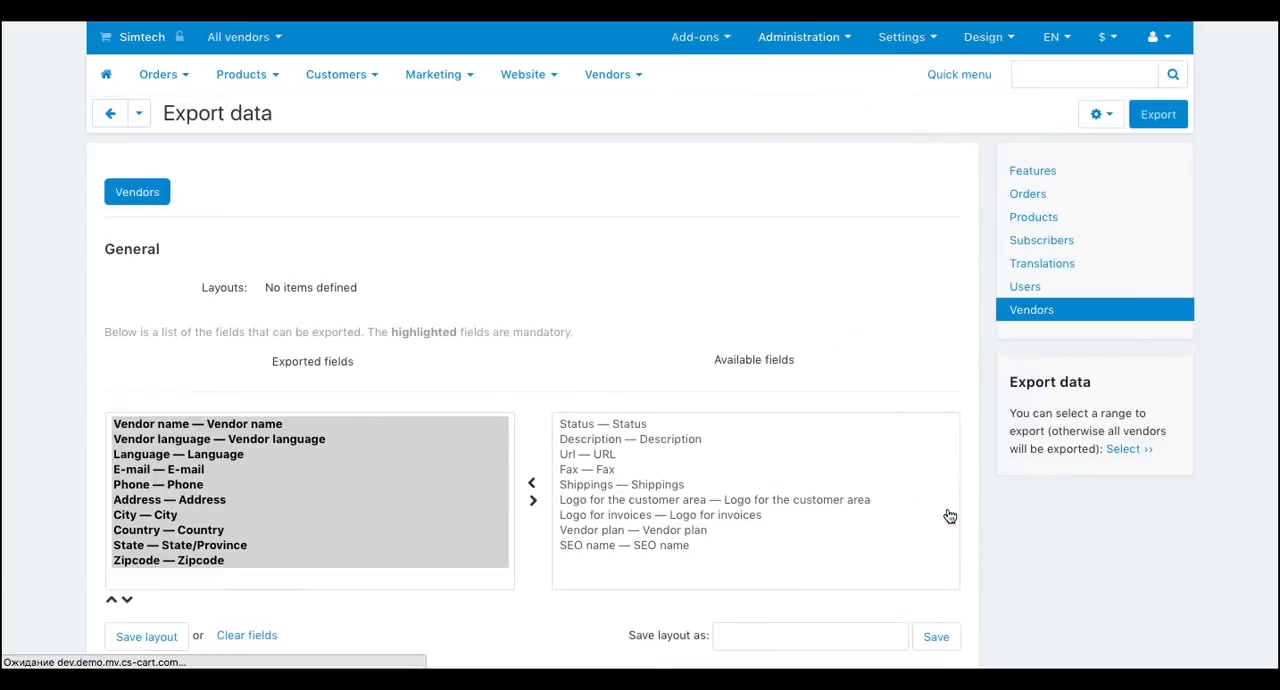